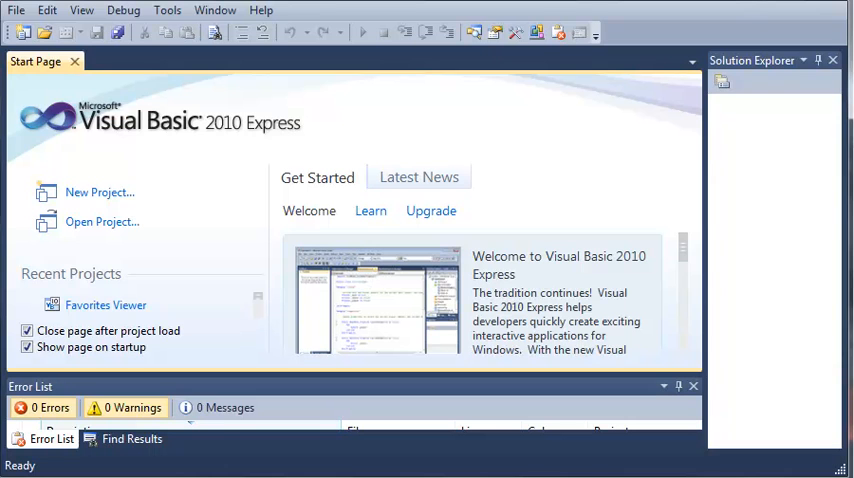
pyautogui.moveTo(211, 255)
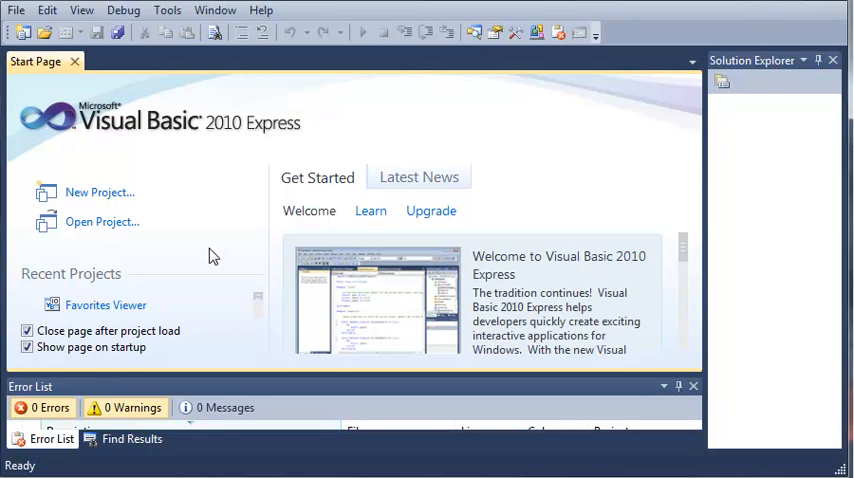
# Create a Console Application project named 'Do While Loop'.
pyautogui.click(99, 192)
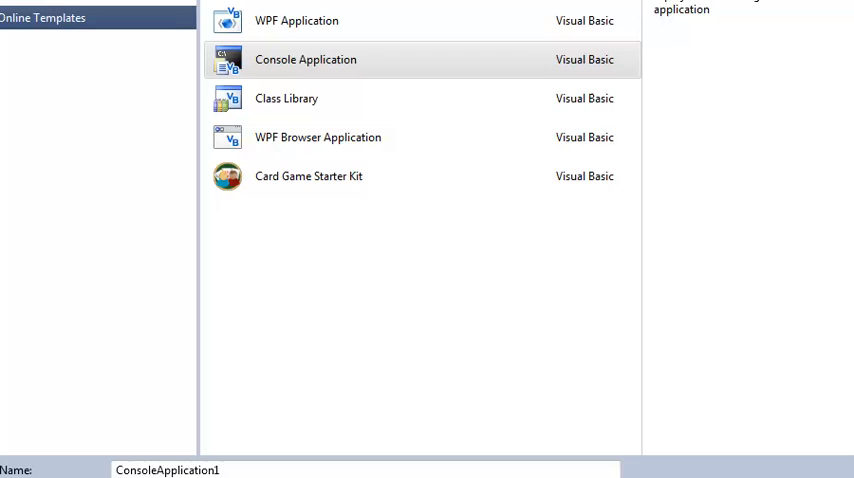
pyautogui.write('D')
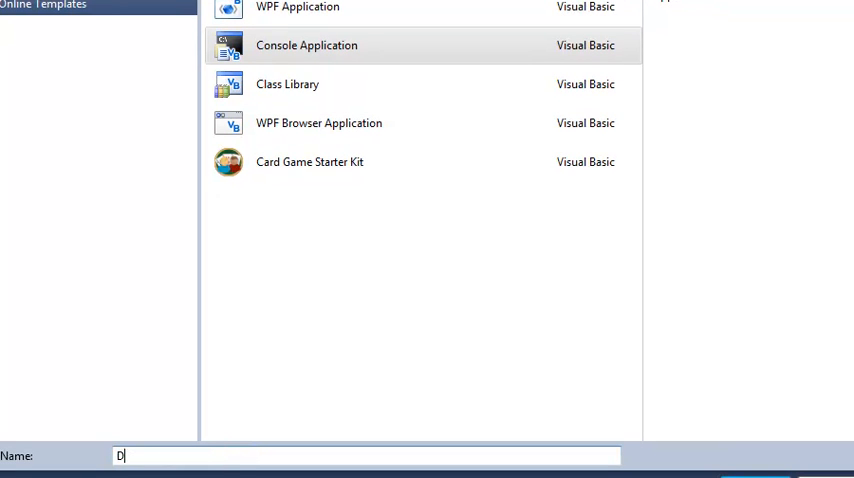
pyautogui.write('o WH')
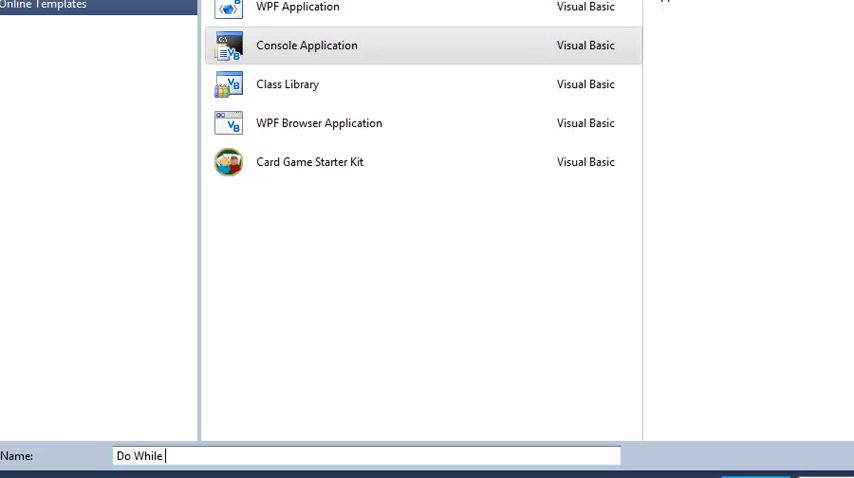
pyautogui.write('Loop')
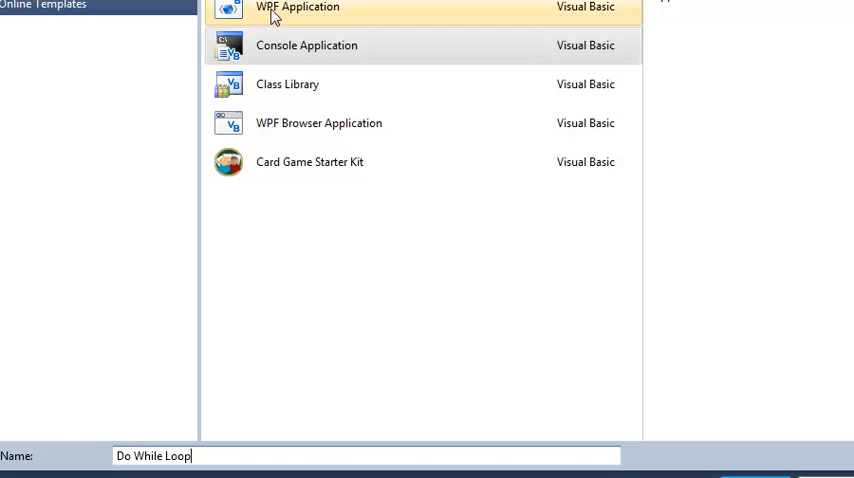
pyautogui.click(306, 45)
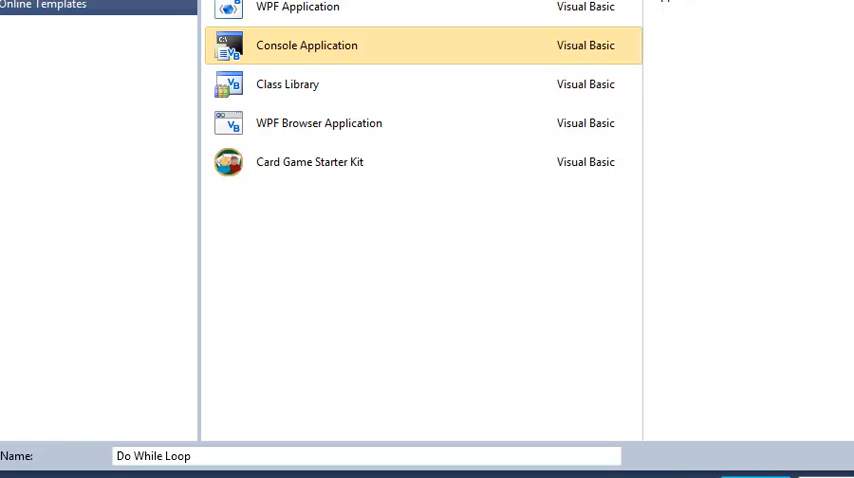
pyautogui.click(760, 474)
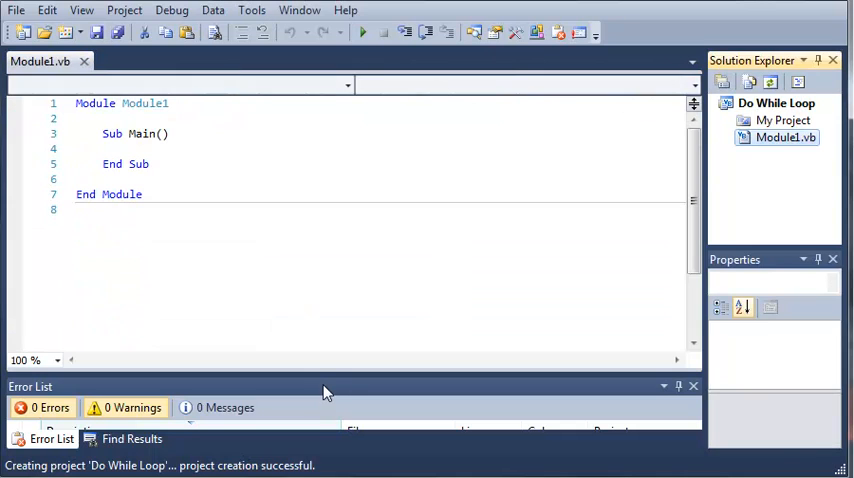
# Add Console.ReadLine() to Main, with Dim num1 As Integer = 0 above it.
pyautogui.click(336, 310)
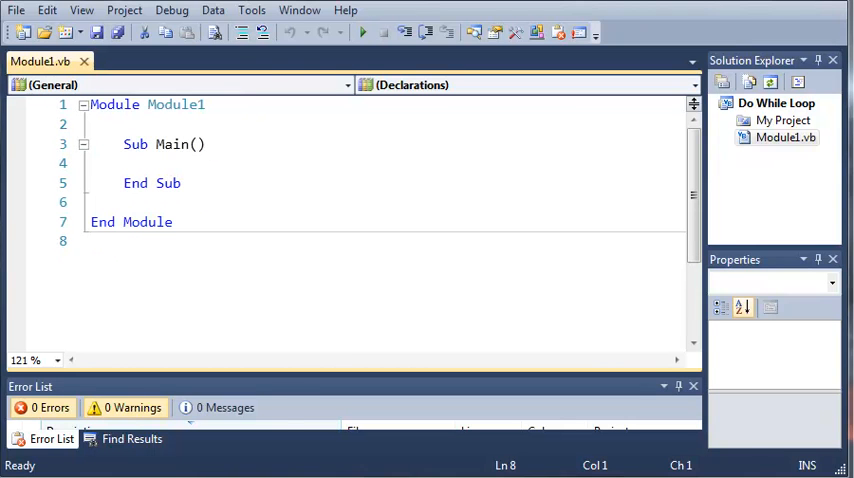
pyautogui.click(160, 163)
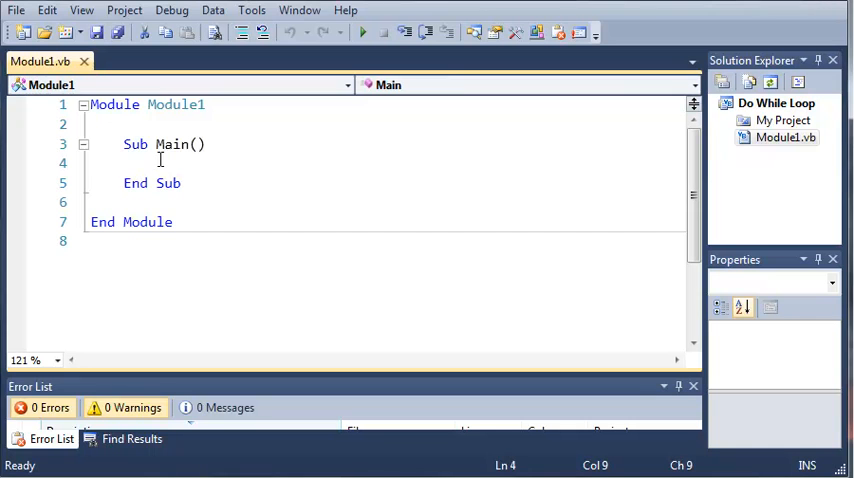
pyautogui.write('Console.R')
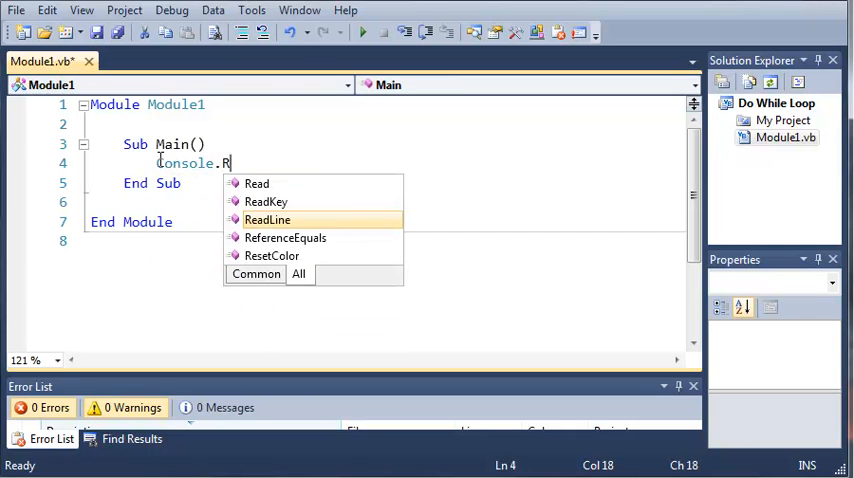
pyautogui.write('eadLine()')
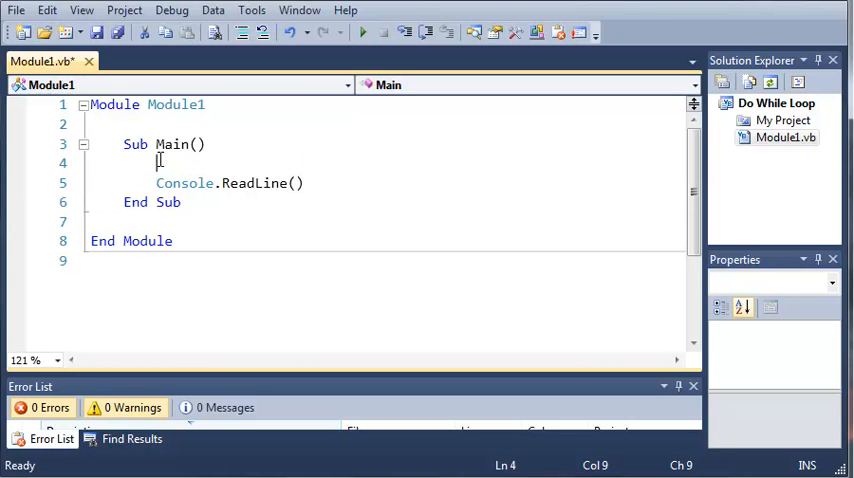
pyautogui.write('Dim m')
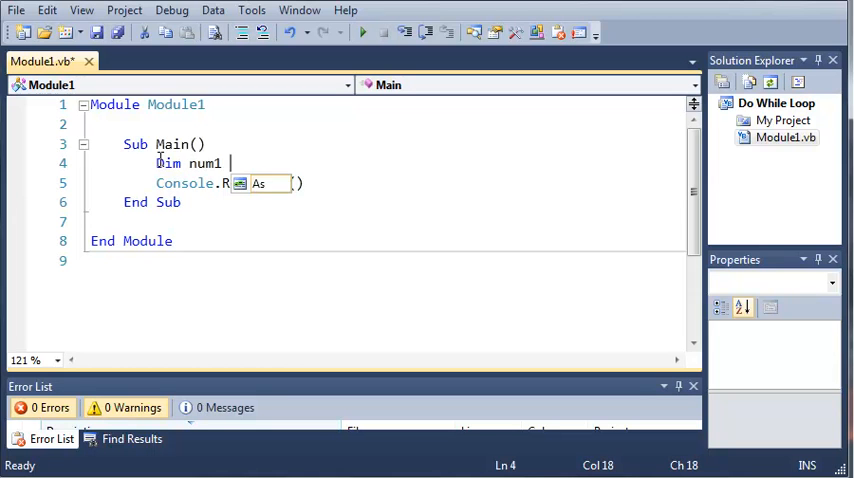
pyautogui.write('As Integer = 0')
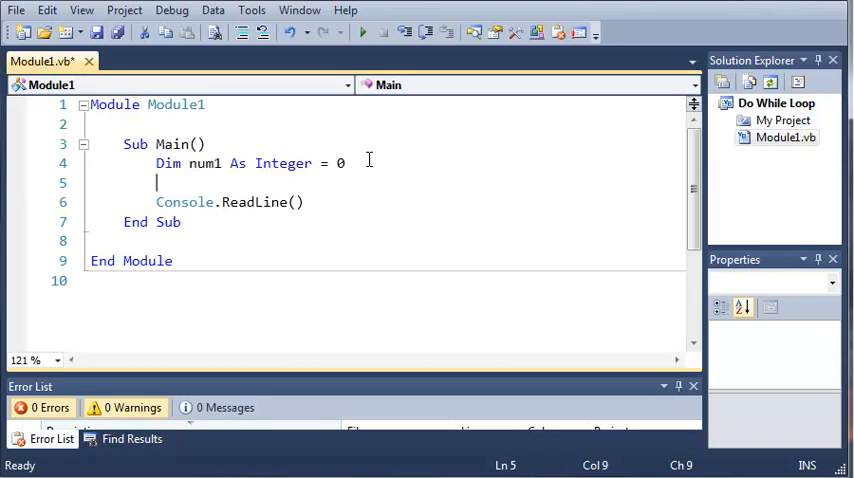
# Add a Do While num1 <= 15 ... Loop block above the ReadLine call.
pyautogui.write('Do')
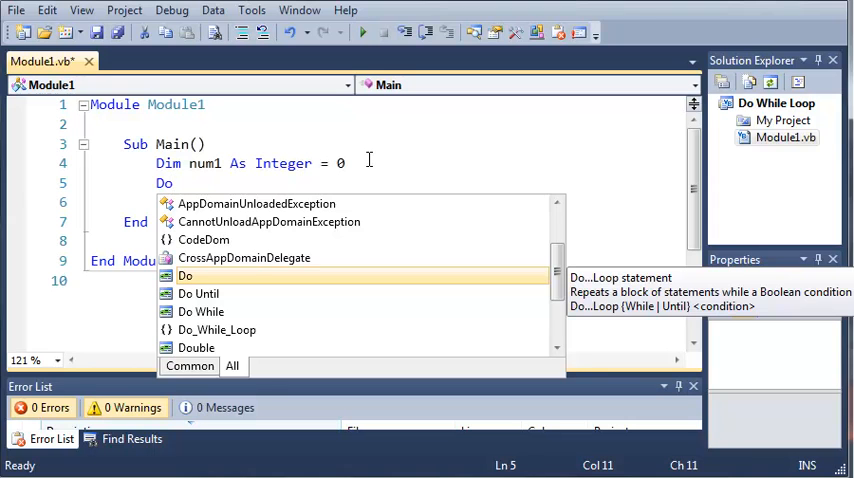
pyautogui.write('W')
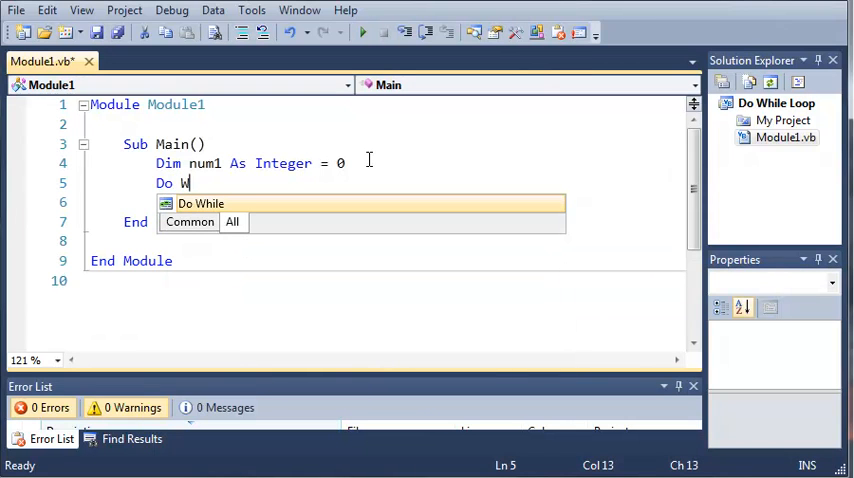
pyautogui.write('hile')
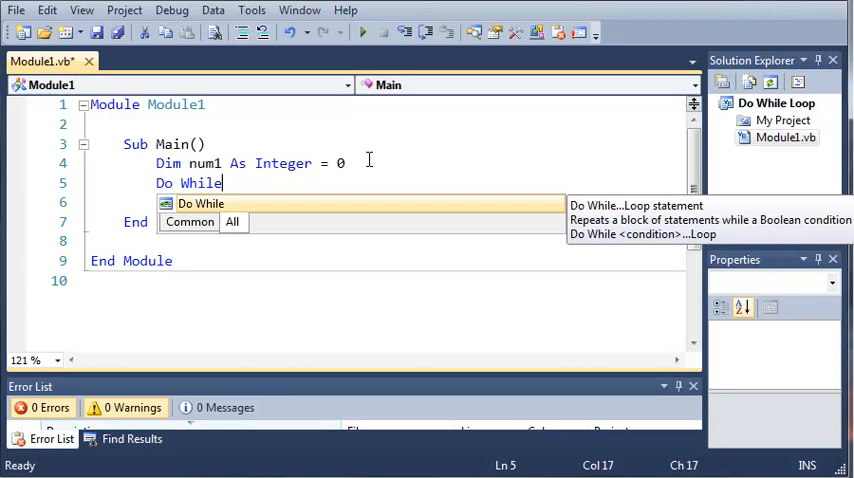
pyautogui.write('num1 <= 15')
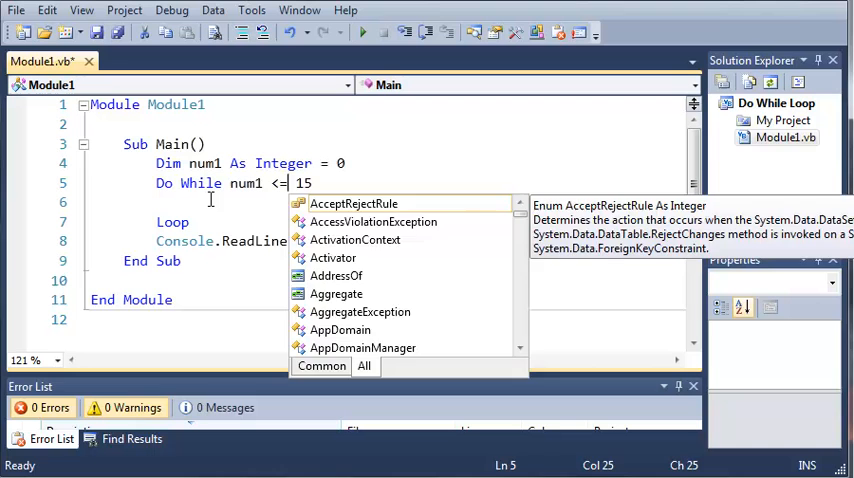
# Fill the loop body with Console.WriteLine(num1) followed by num1 += 1.
pyautogui.write('Con')
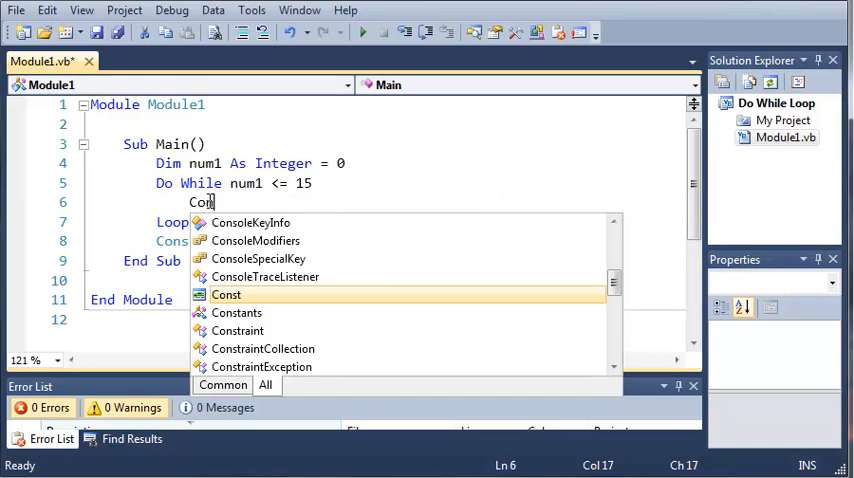
pyautogui.write('sole.WriteLine(num1')
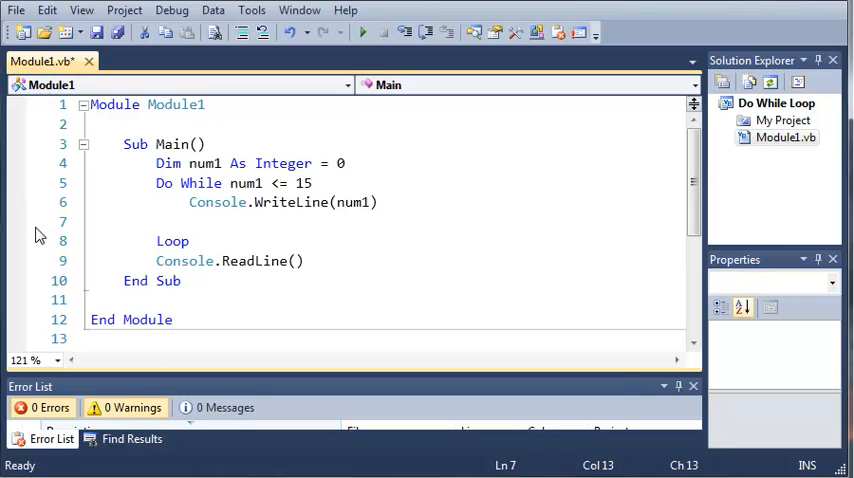
pyautogui.write('num1')
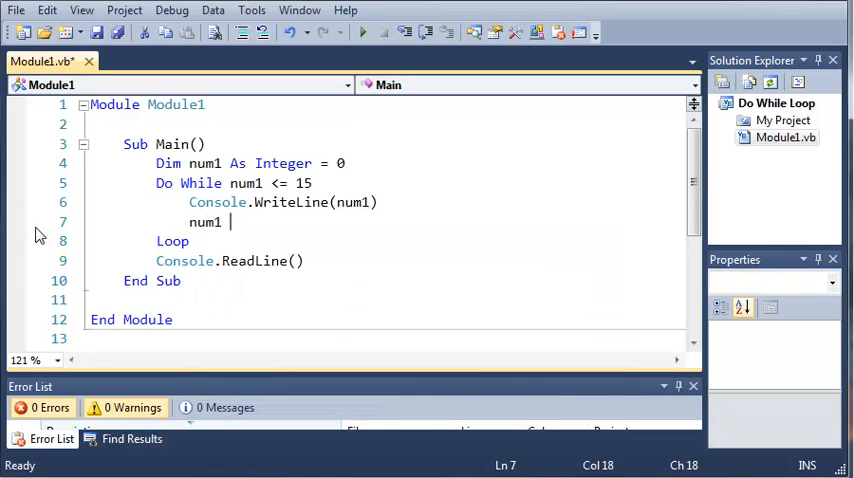
pyautogui.write('+= 1')
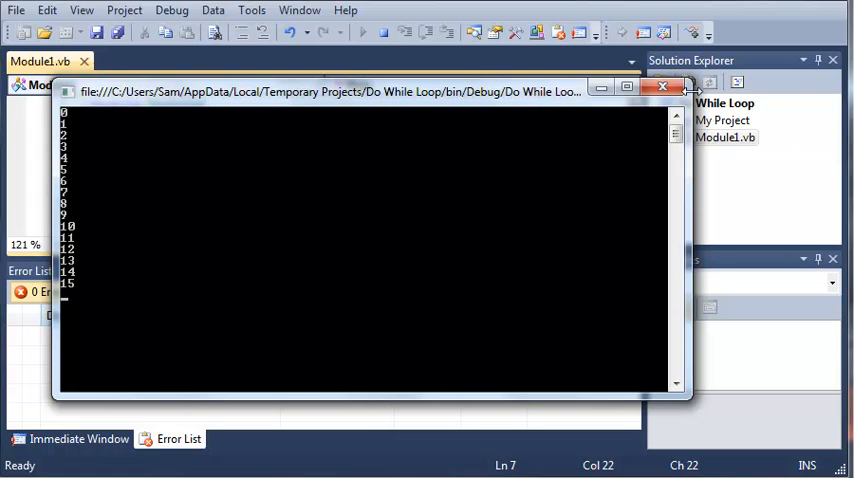
# Close the console window after viewing the printed numbers 0 through 15.
pyautogui.click(662, 87)
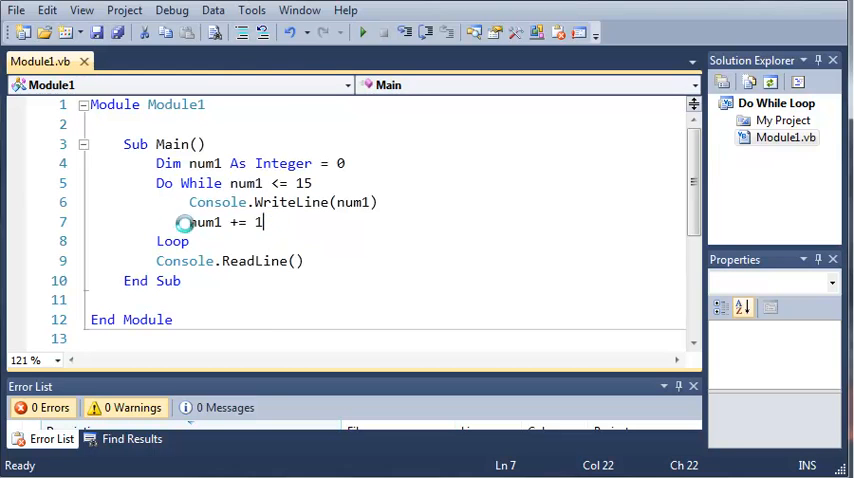
pyautogui.moveTo(270, 221)
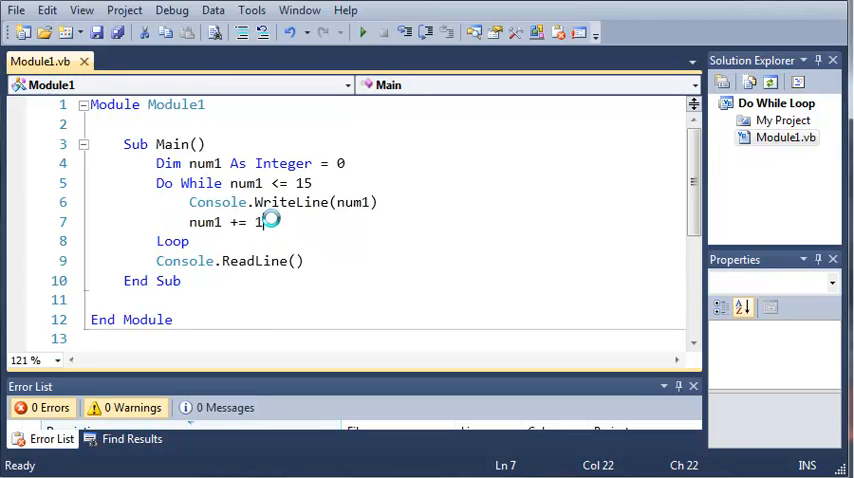
# Place num1 += 1 above Console.WriteLine(num1) inside the loop.
pyautogui.press('Backspace')
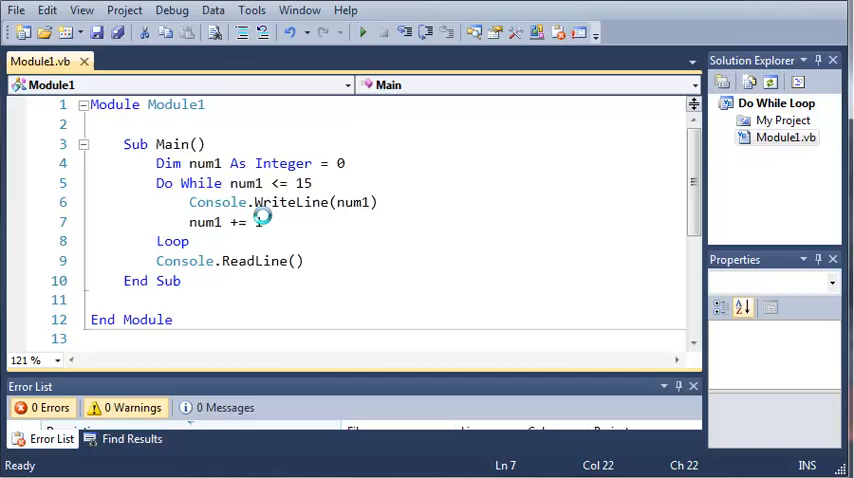
pyautogui.write('1')
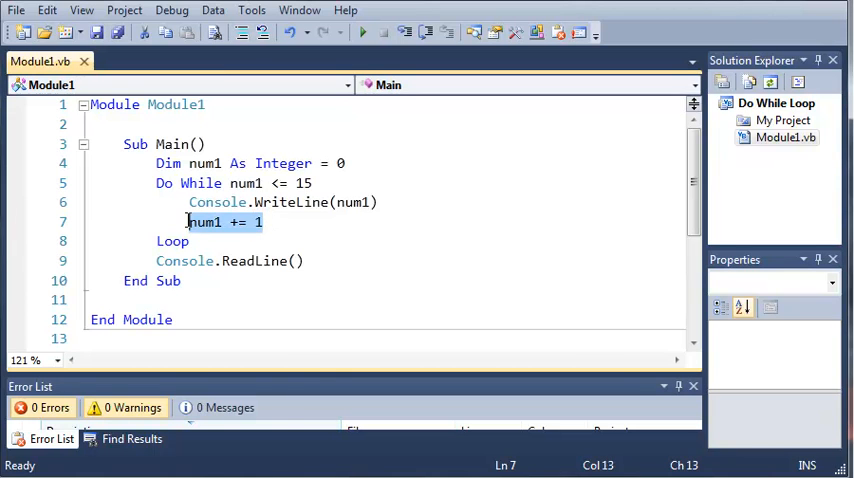
pyautogui.press('Delete')
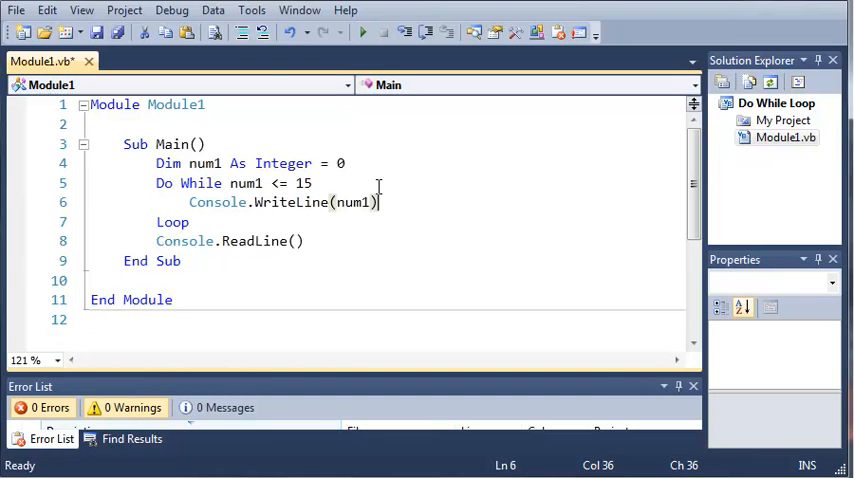
pyautogui.write('num1 += 1')
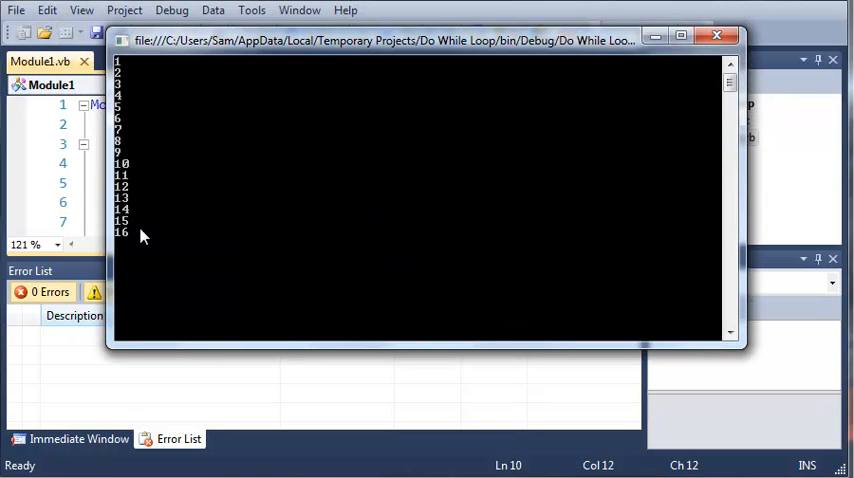
# Close the console window after seeing the output 1 through 16.
pyautogui.click(717, 36)
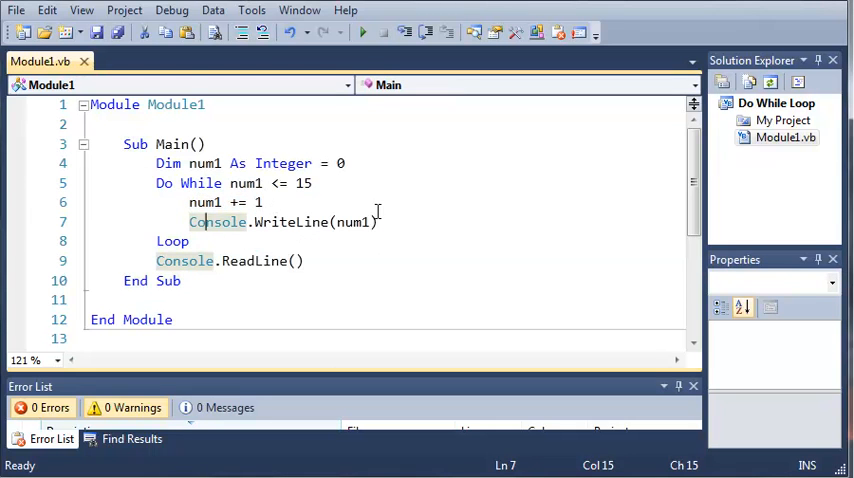
pyautogui.press('enter')
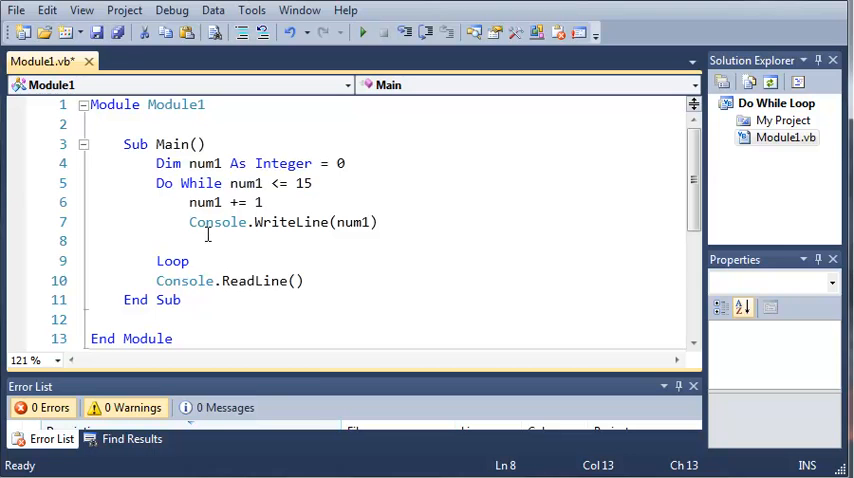
pyautogui.click(347, 241)
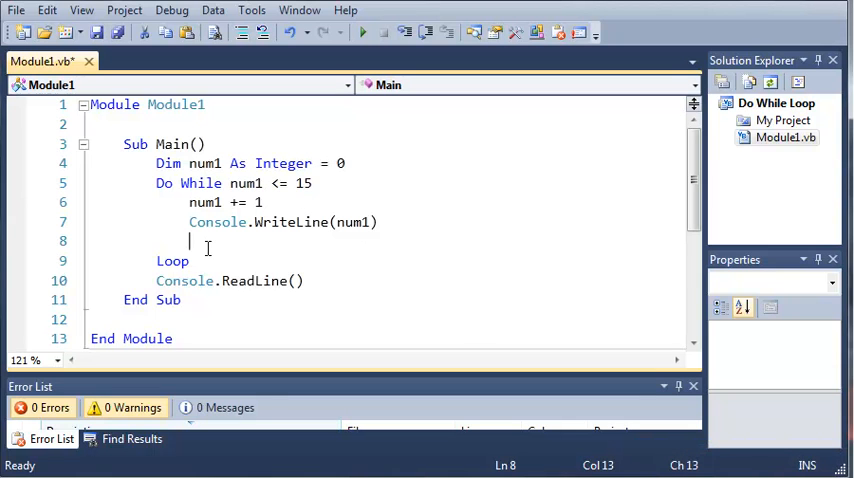
pyautogui.press('Backspace')
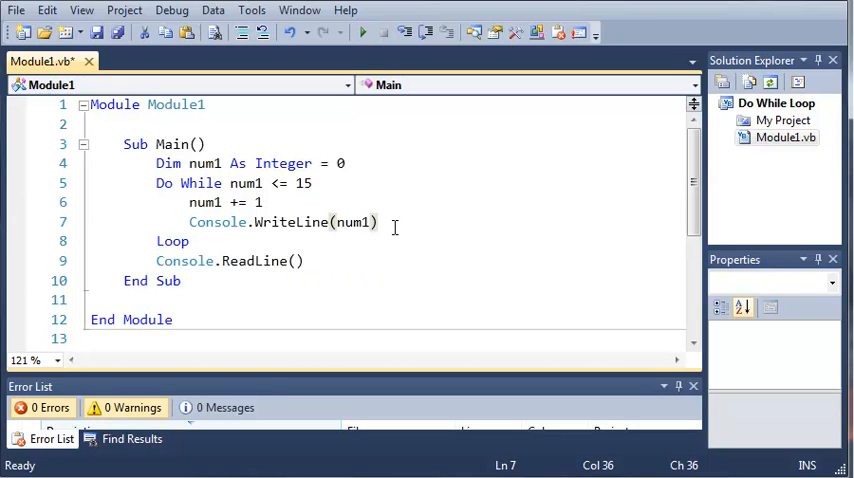
pyautogui.moveTo(150, 233)
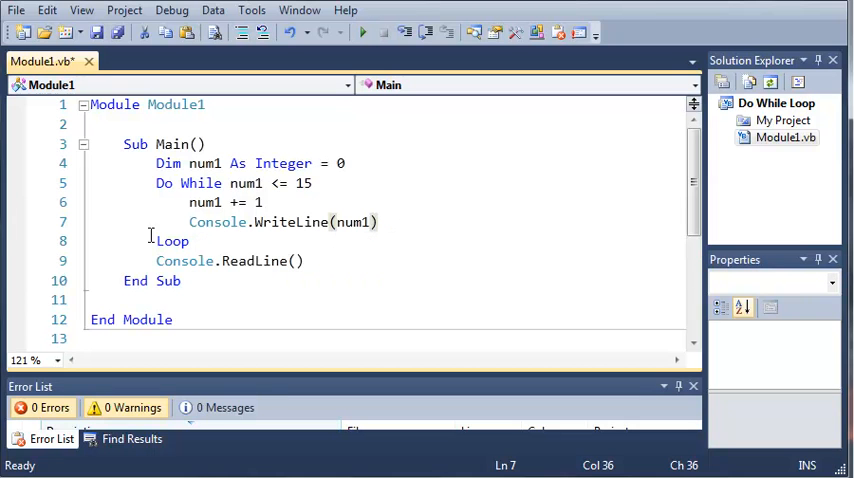